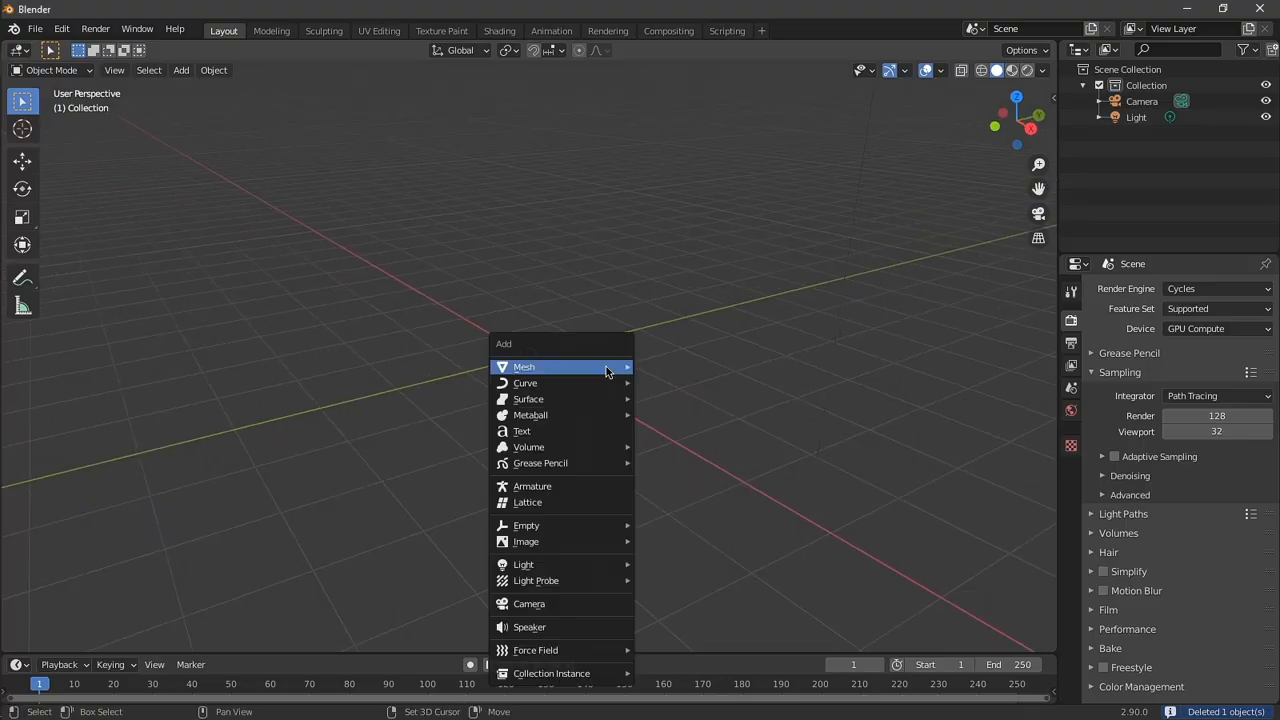
Add a plane and subdivide it into a fine grid for the path and terrain
{"action": "left_click", "coordinate": [524, 366]}
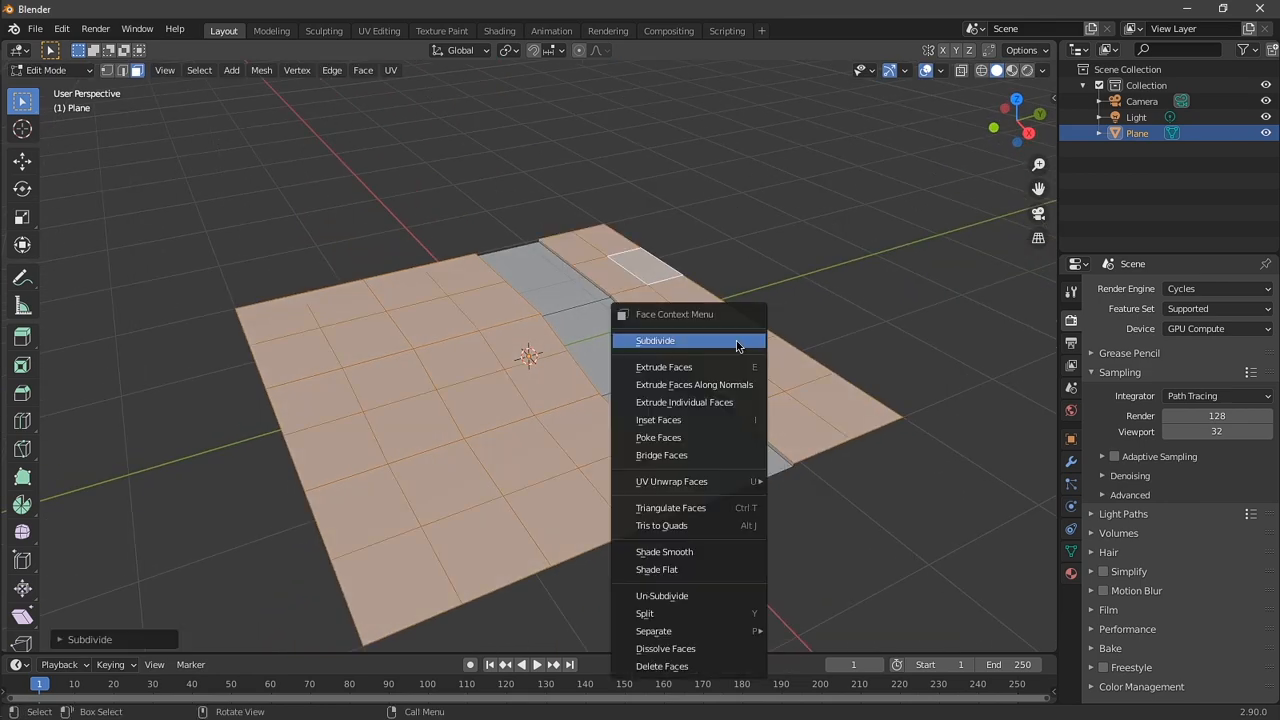
{"action": "left_click", "coordinate": [656, 340]}
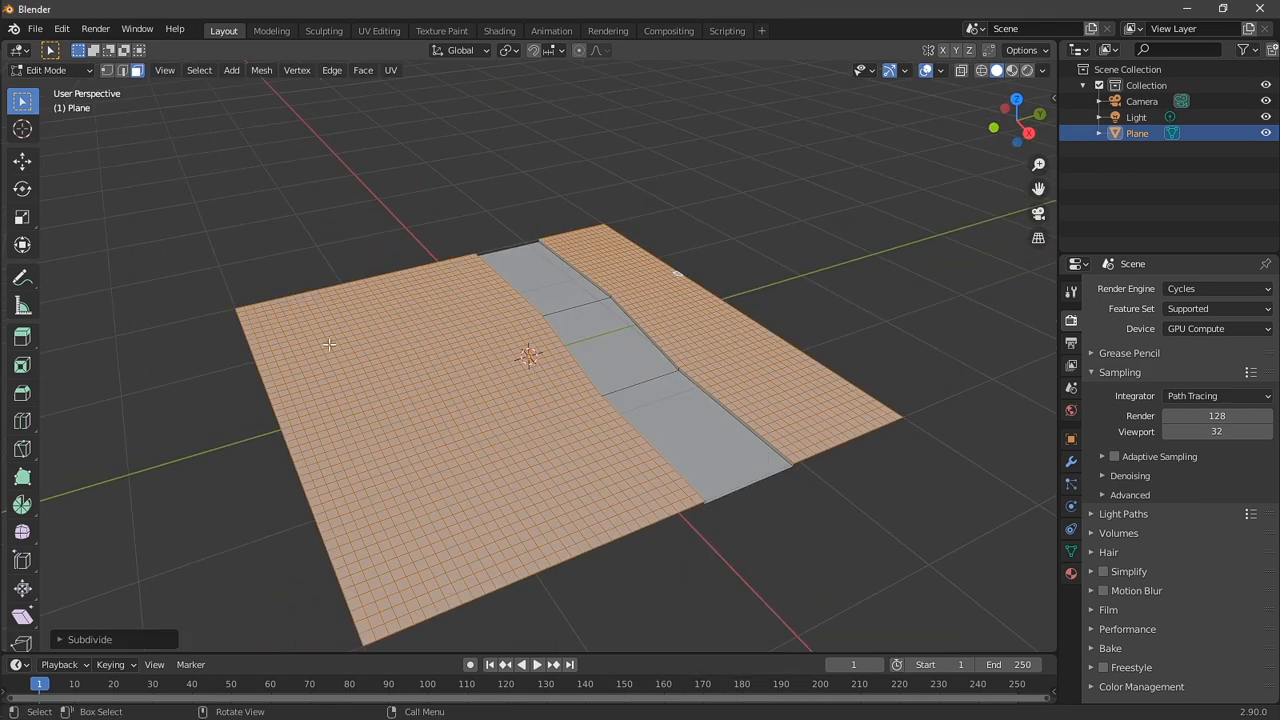
{"action": "key", "text": "Tab"}
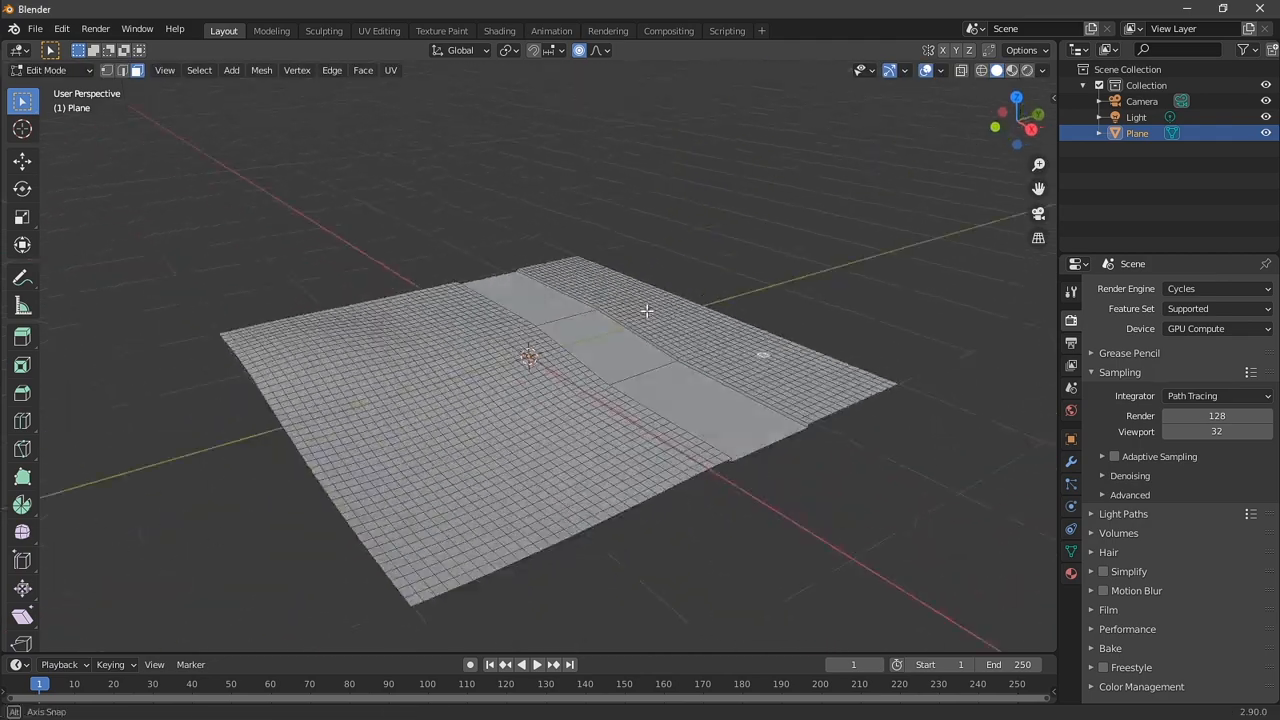
Extrude the whole plane downward along Z into a thick slab, then leave Edit Mode
{"action": "left_click_drag", "start_coordinate": [644, 310], "coordinate": [670, 474]}
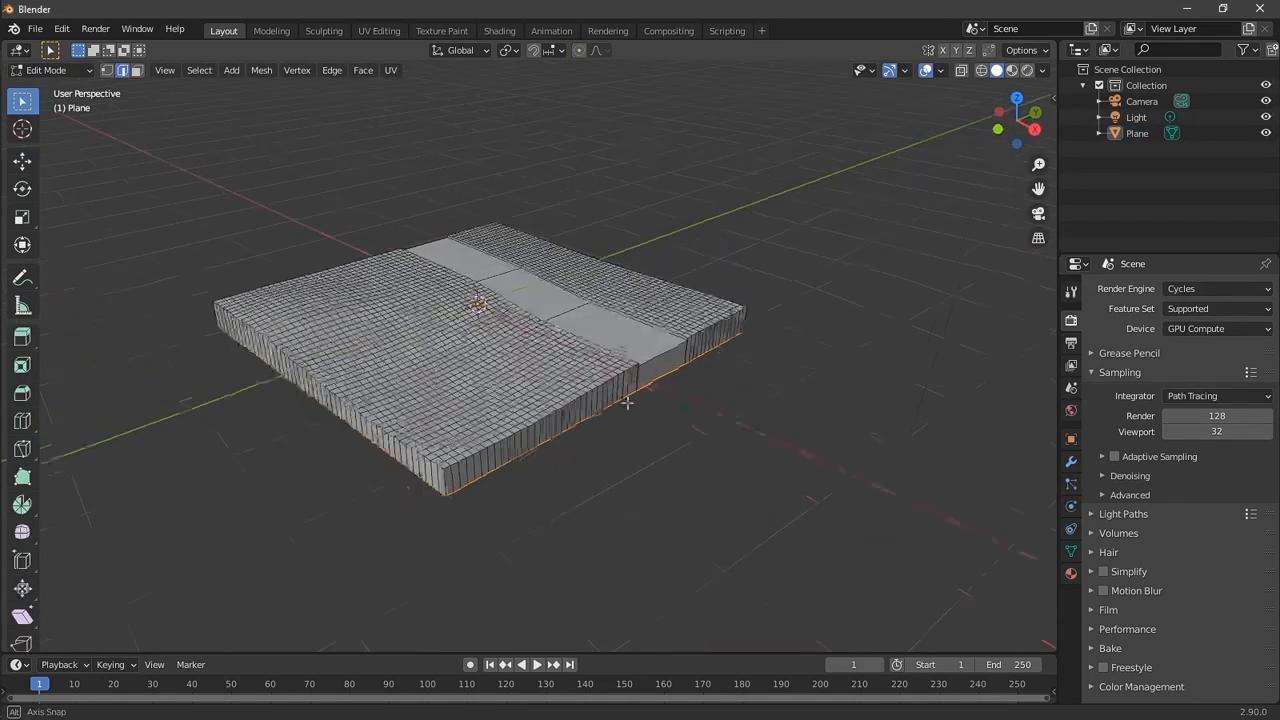
{"action": "key", "text": "Tab"}
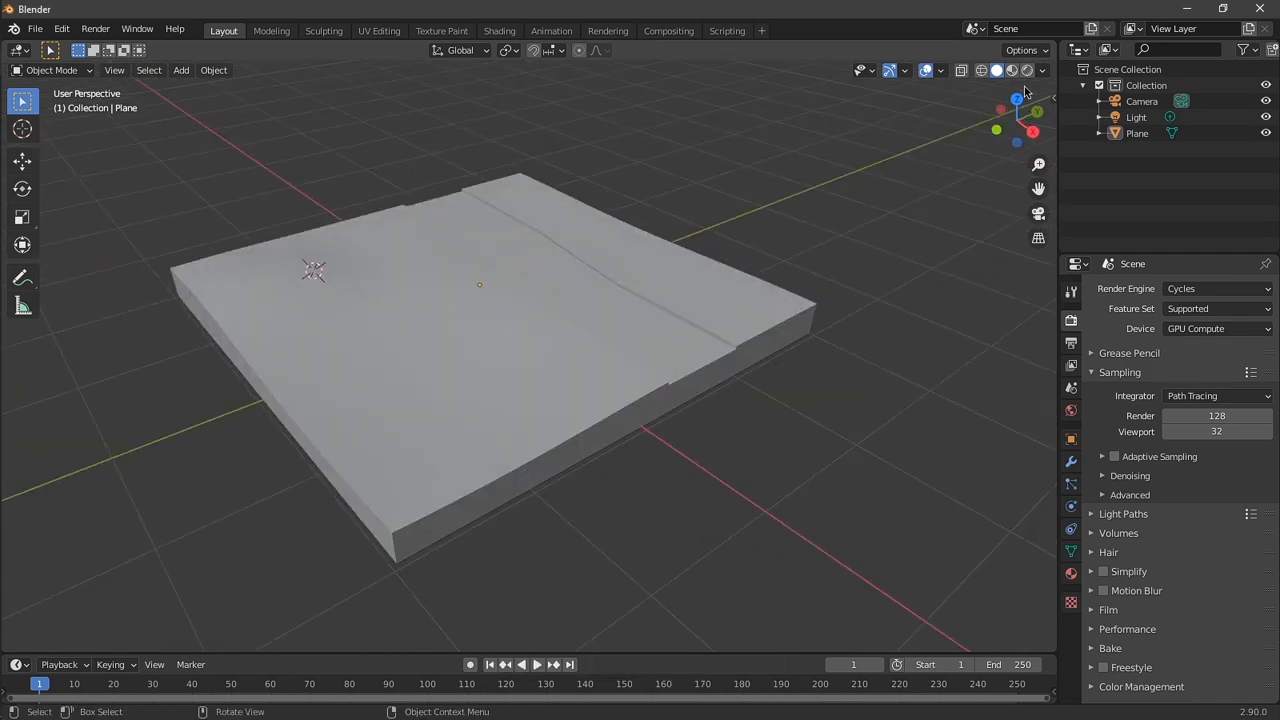
{"action": "left_click", "coordinate": [1044, 70]}
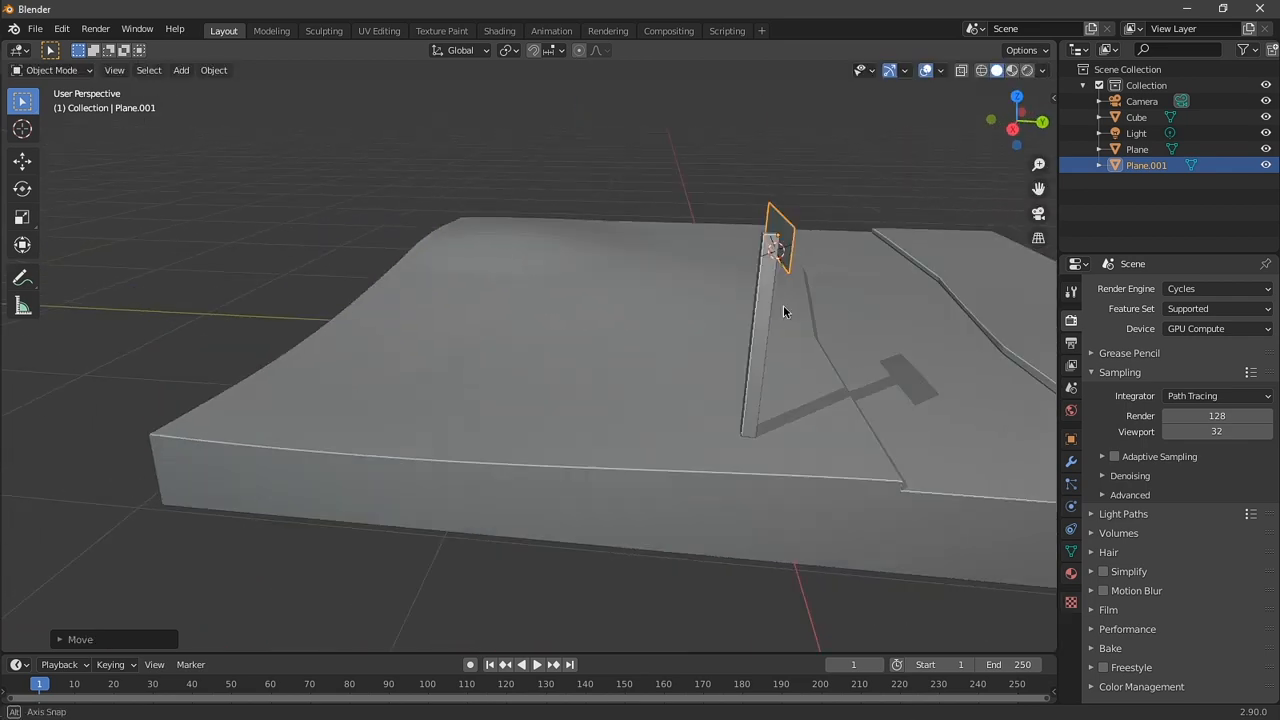
Place the arrow-shaped sign board on top of the thin post
{"action": "key", "text": "Tab"}
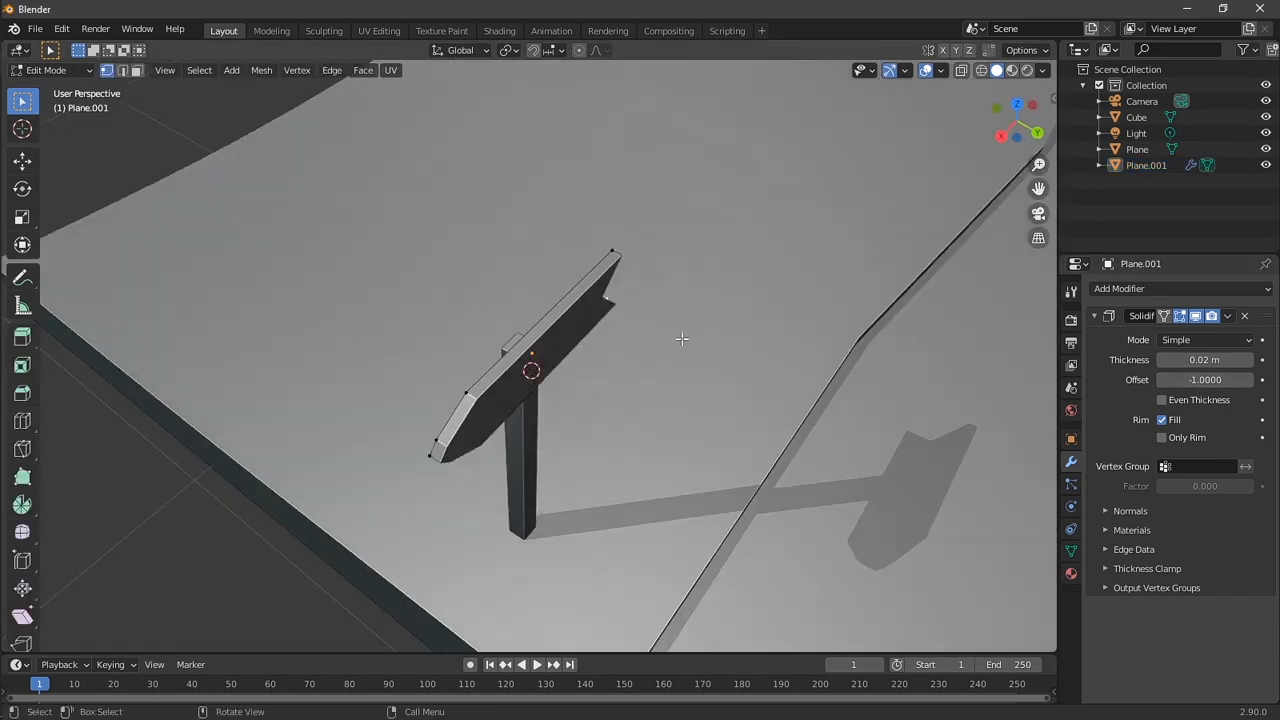
{"action": "key", "text": "g"}
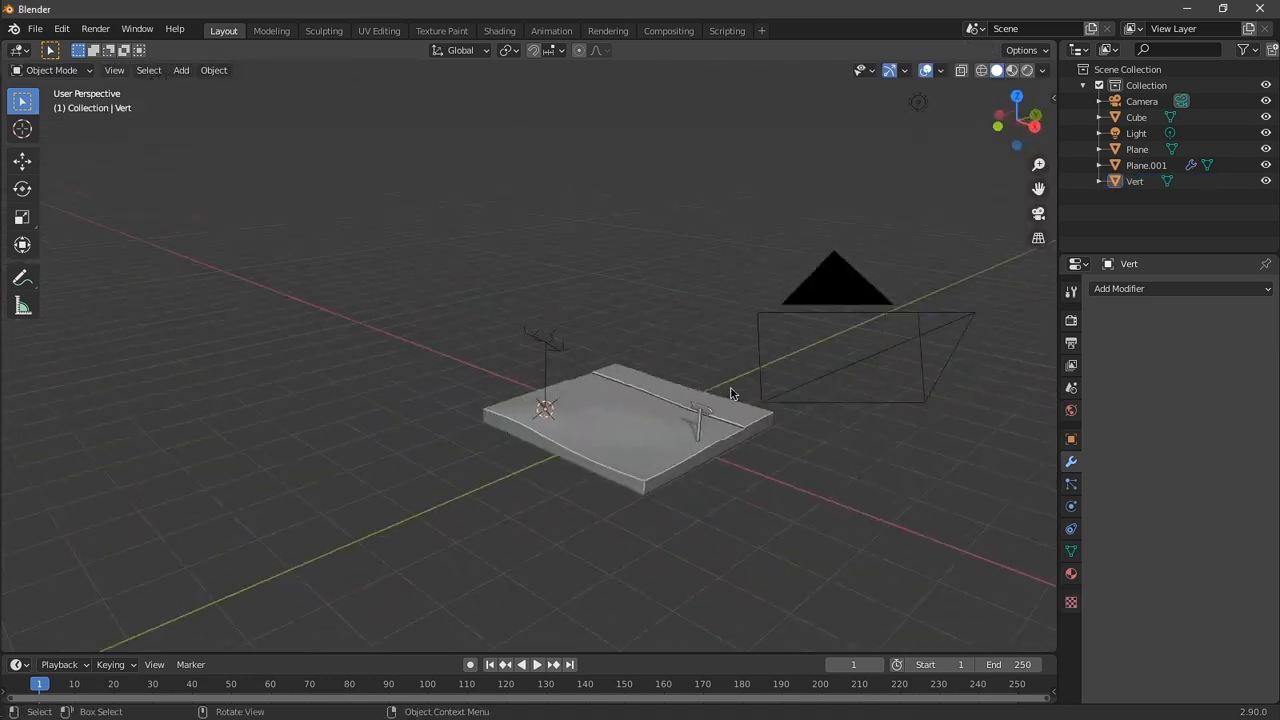
Shape the tree skeleton and add a Decimate modifier lowered to ratio 0.1951
{"action": "key", "text": "Tab"}
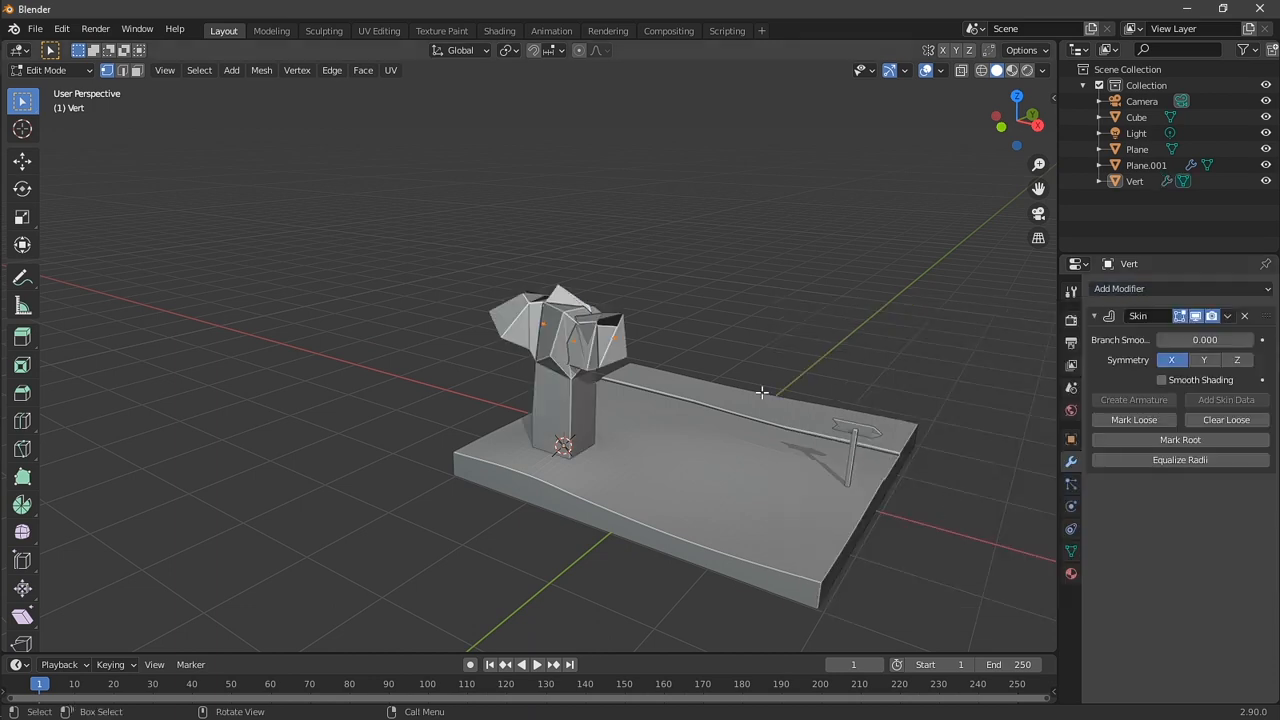
{"action": "key", "text": "s"}
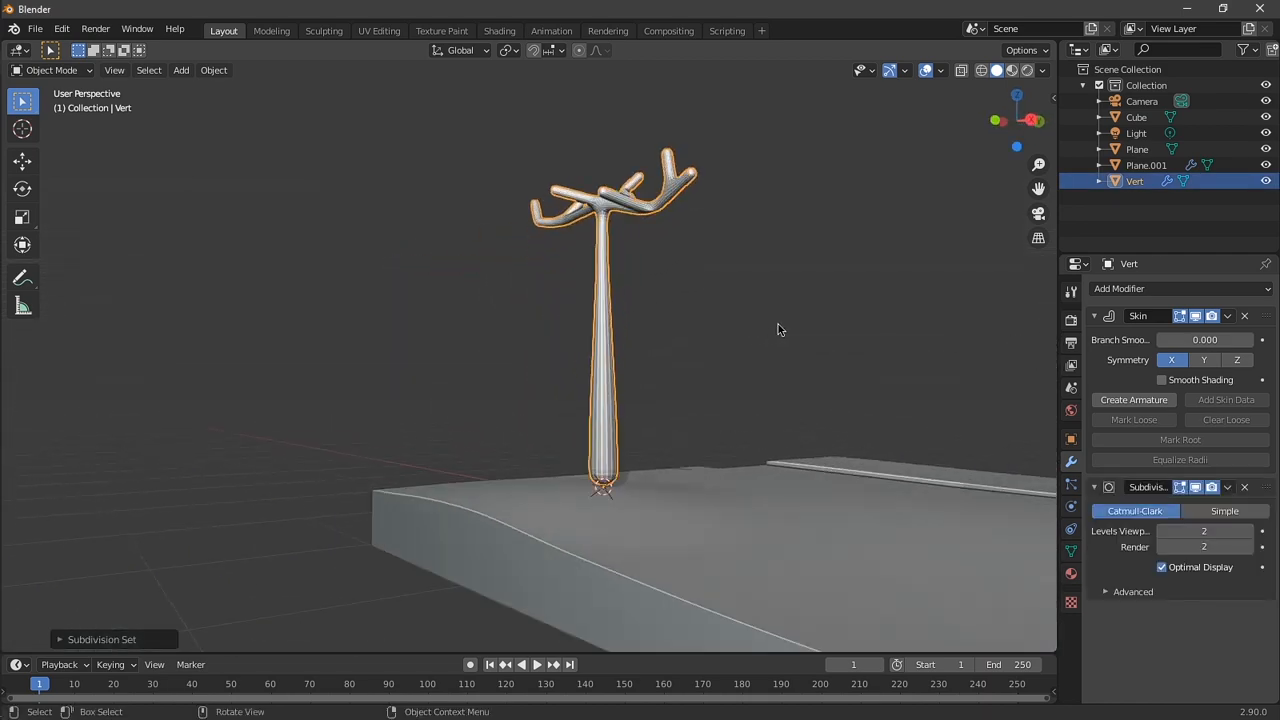
{"action": "left_click", "coordinate": [1180, 288]}
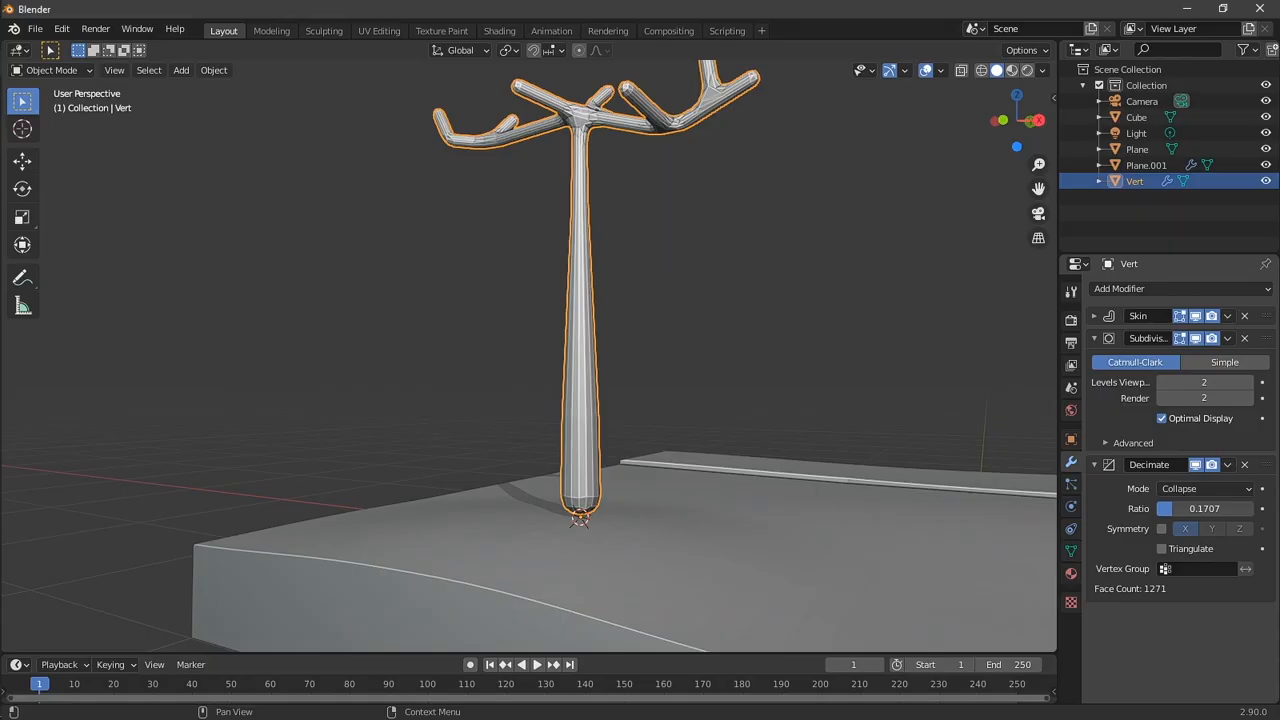
{"action": "left_click_drag", "start_coordinate": [1204, 508], "coordinate": [1180, 508]}
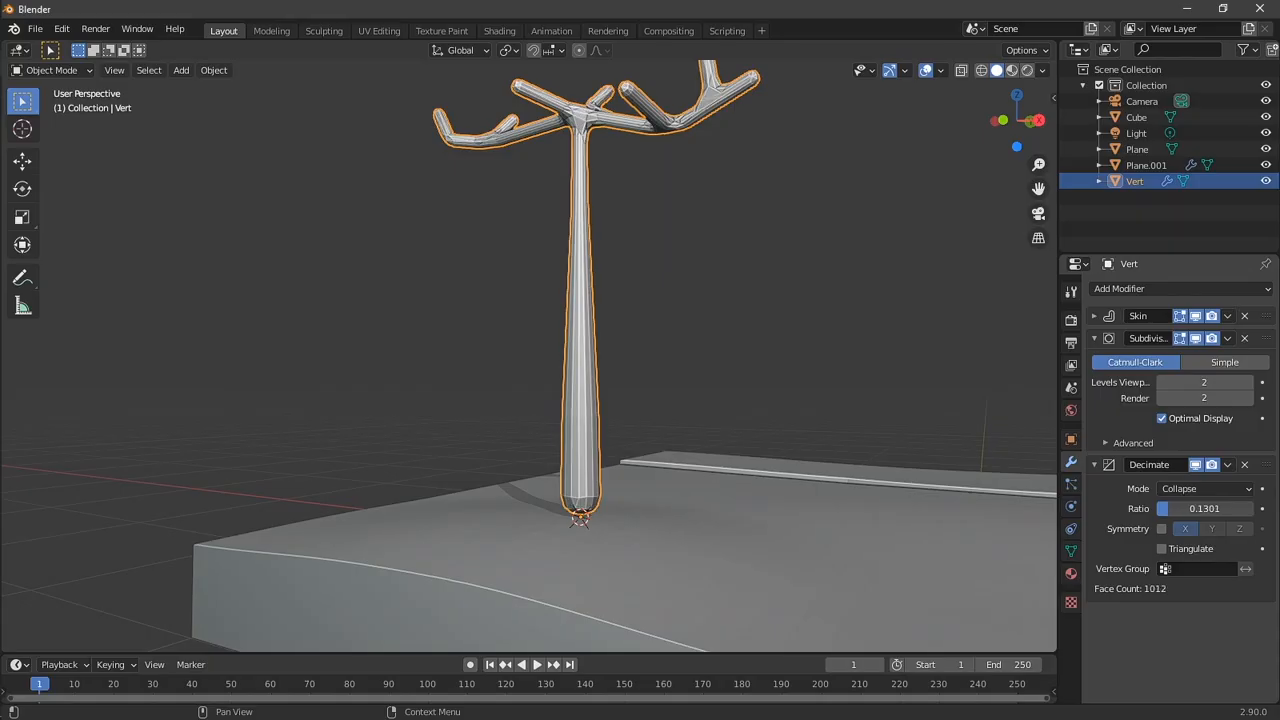
{"action": "key", "text": "Tab"}
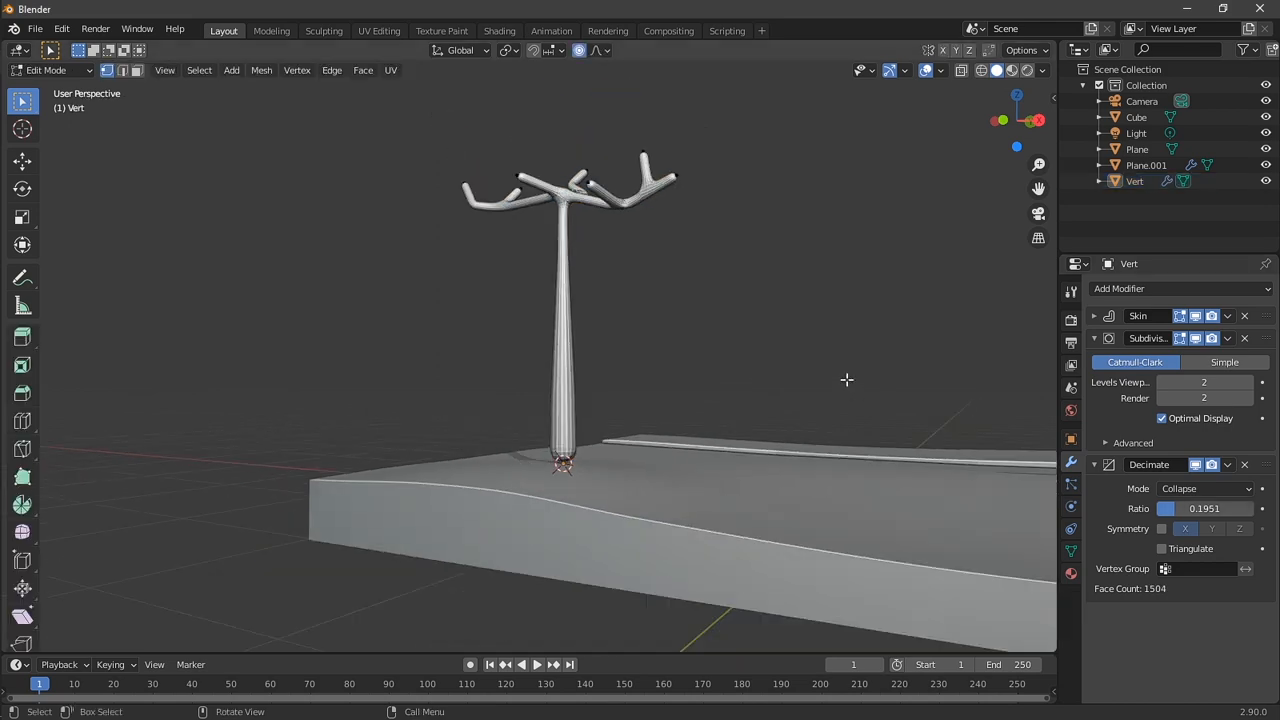
{"action": "key", "text": "Tab"}
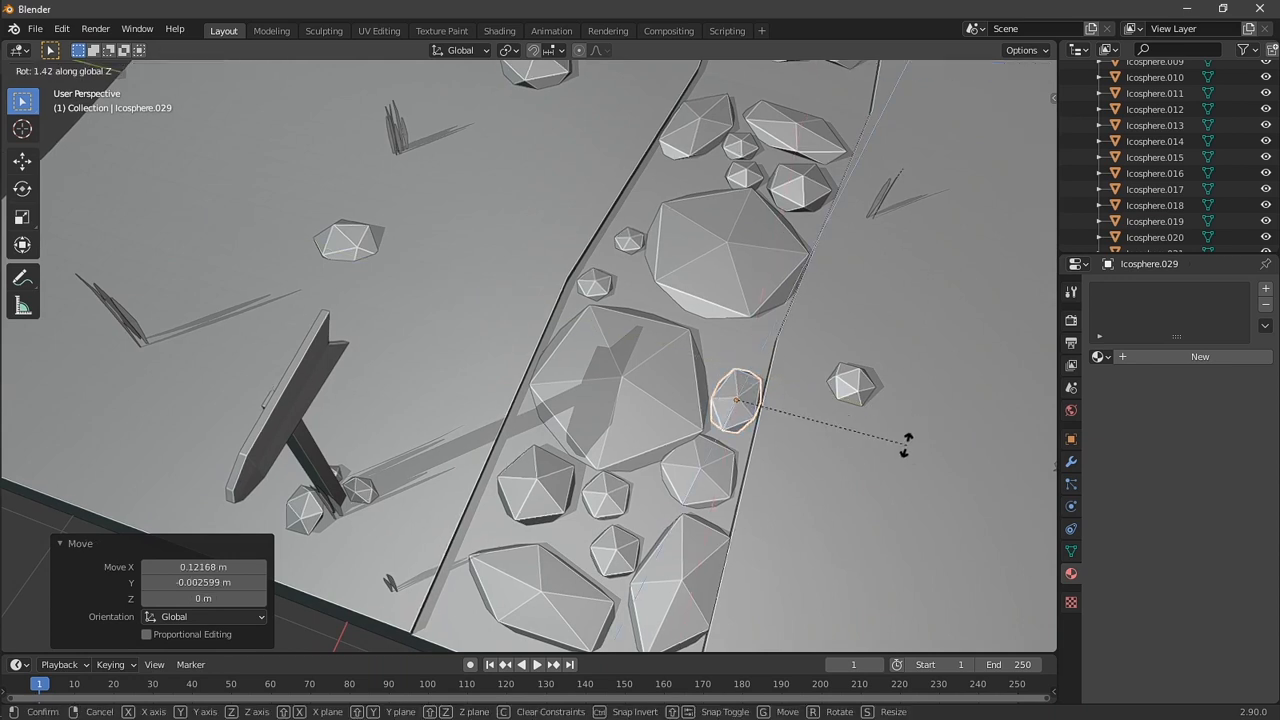
Duplicate a faceted icosphere stone to line the path
{"action": "key", "text": "shift+d"}
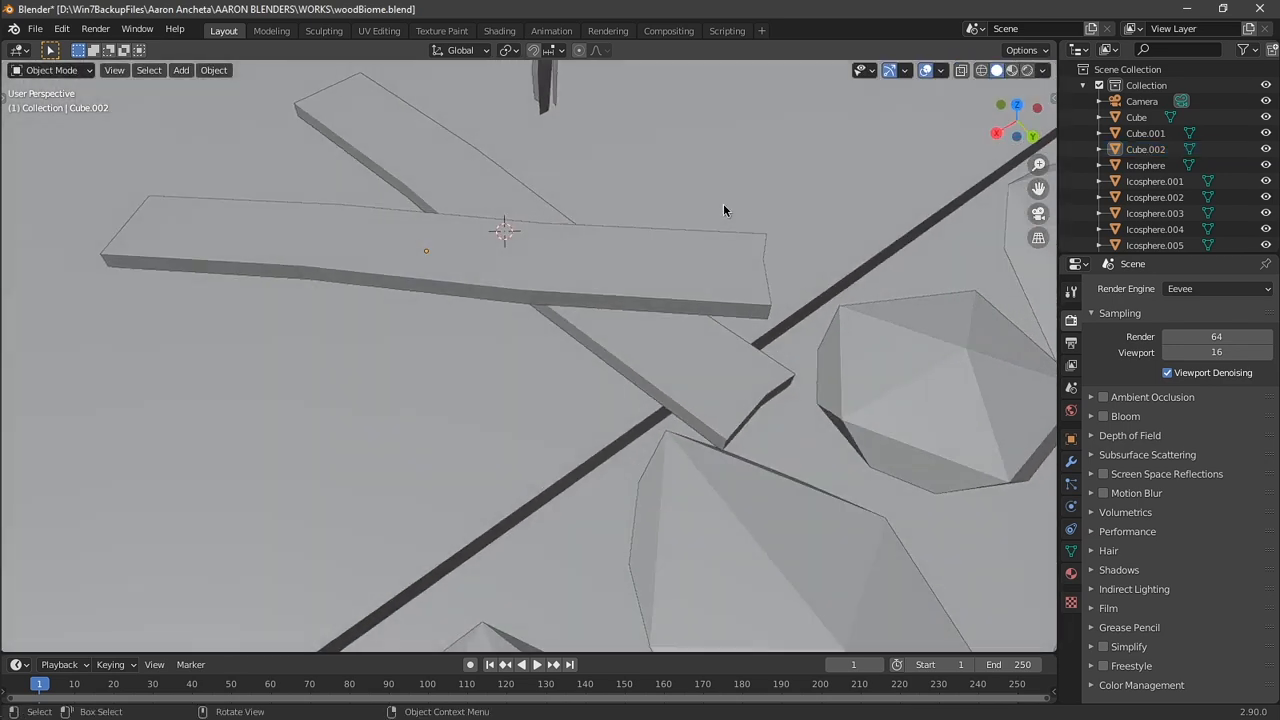
Set the ground material's MixRGB node blend mode to plain Mix
{"action": "left_click", "coordinate": [500, 30]}
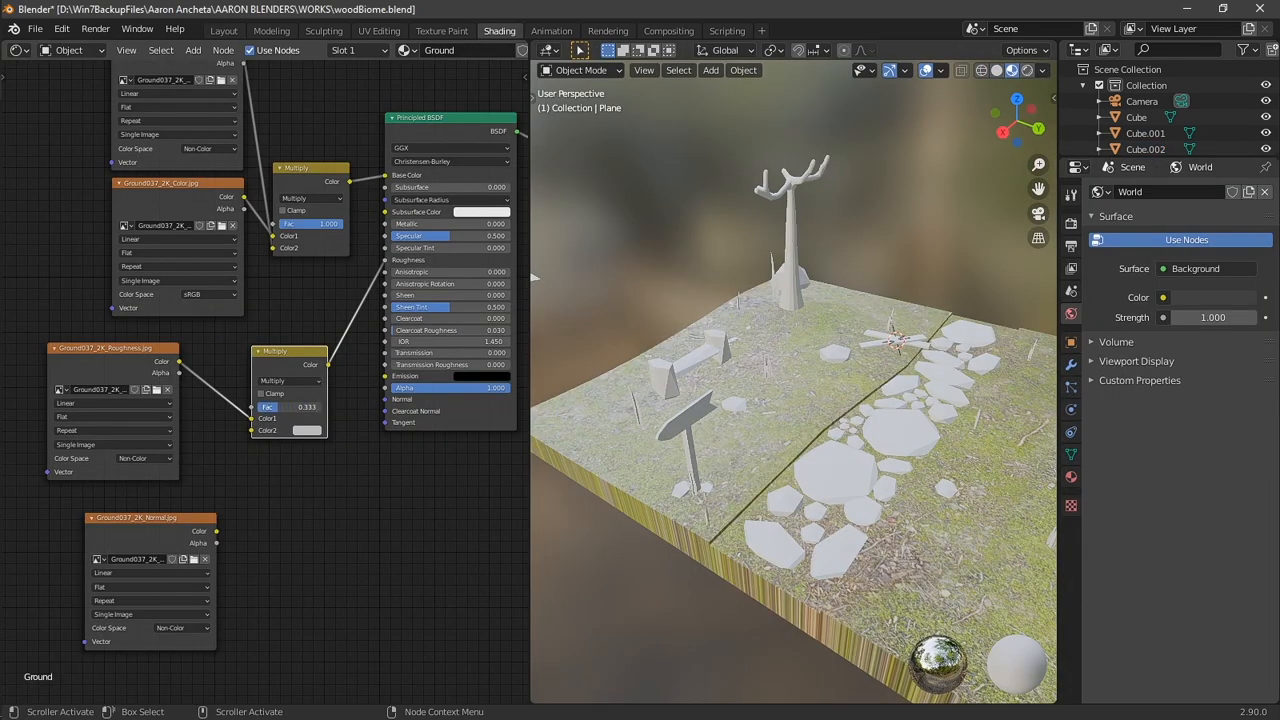
{"action": "left_click", "coordinate": [290, 380]}
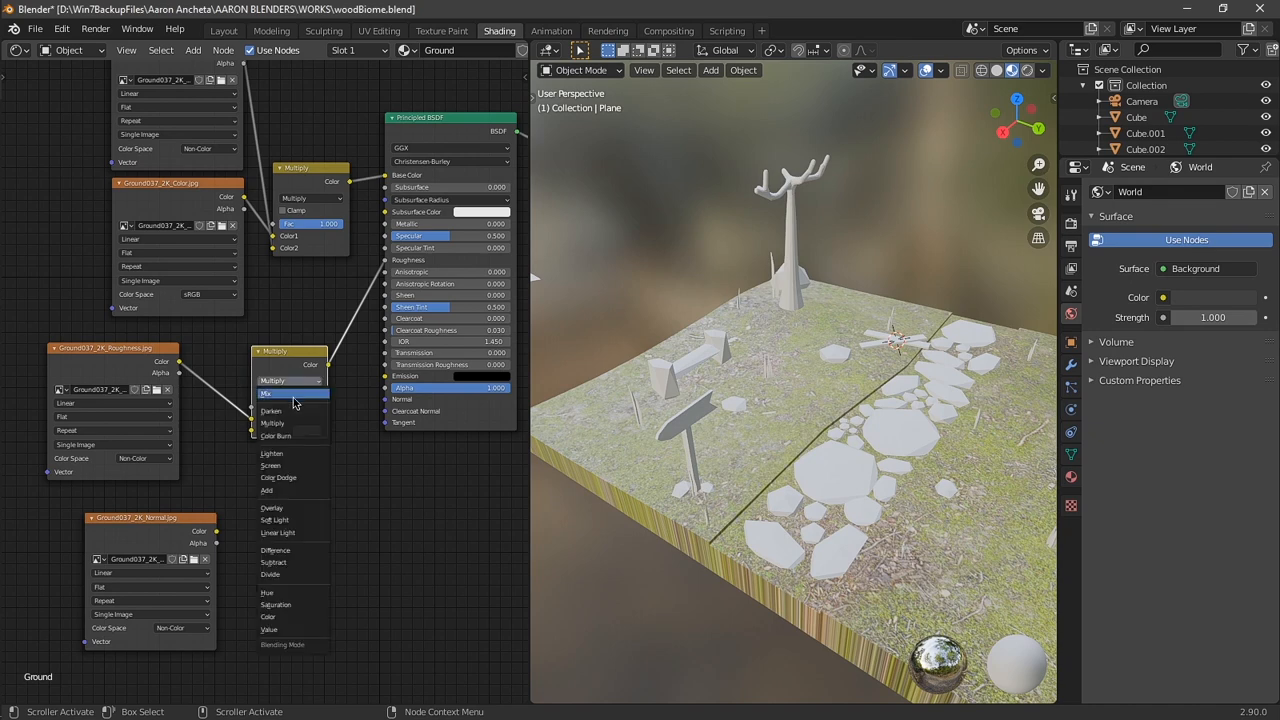
{"action": "left_click", "coordinate": [268, 392]}
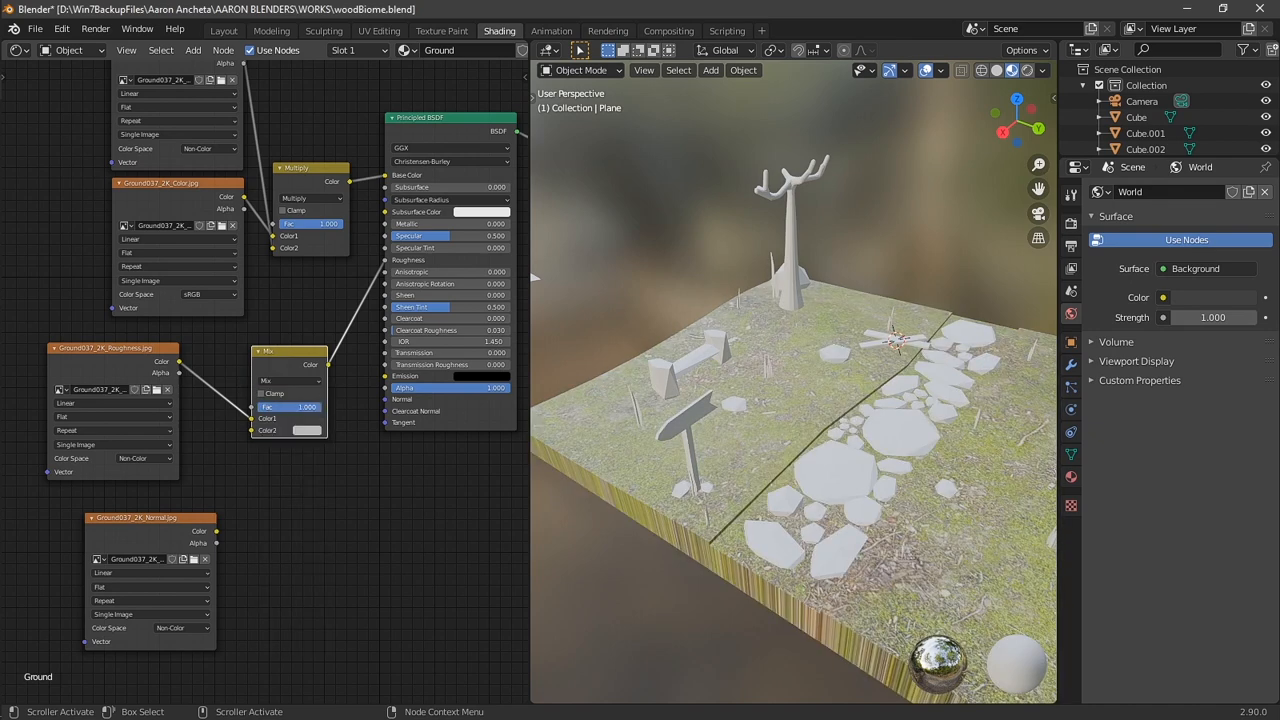
{"action": "left_click_drag", "start_coordinate": [300, 408], "coordinate": [290, 408]}
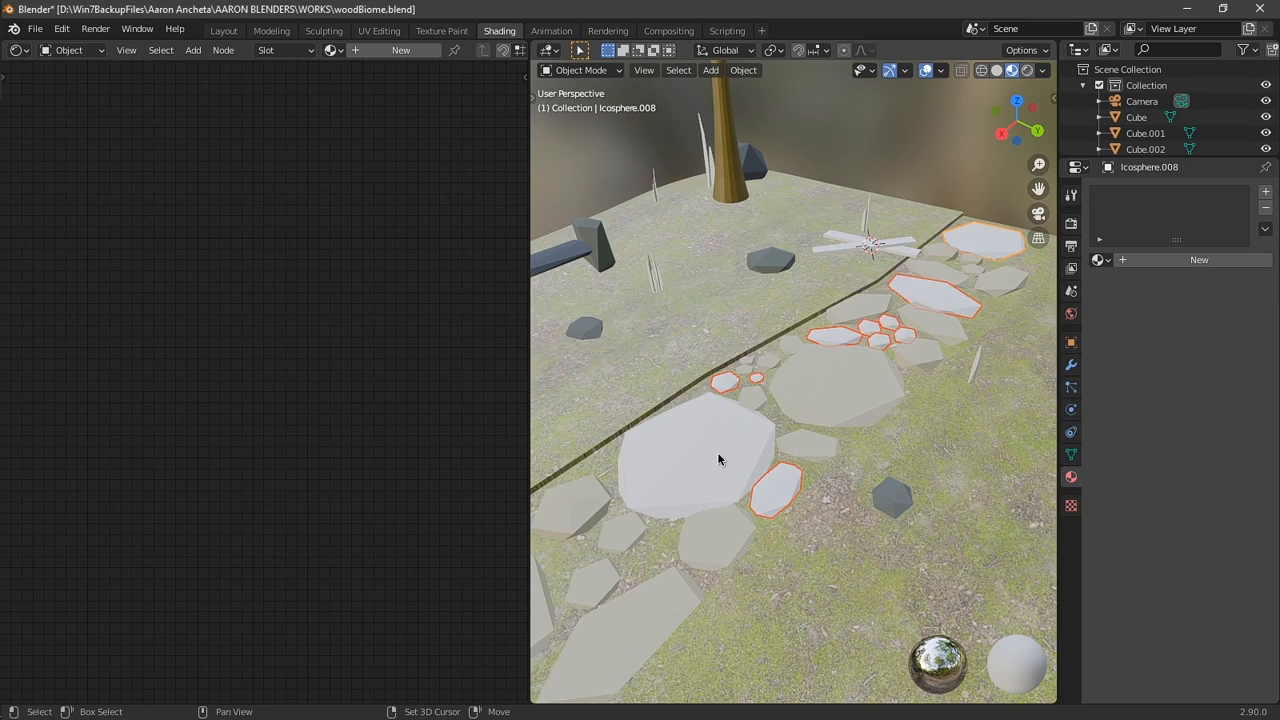
Colour the signpost's arrow board orange-brown via its Base Color
{"action": "left_click", "coordinate": [224, 30]}
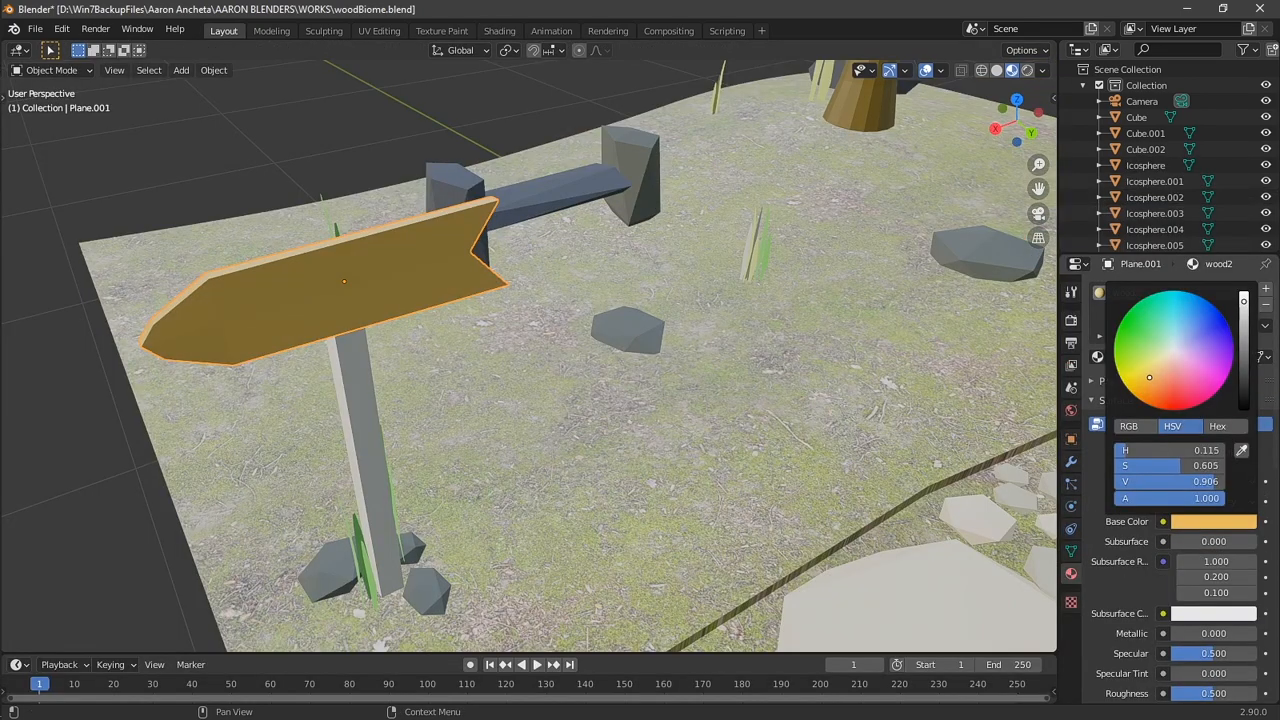
{"action": "left_click_drag", "start_coordinate": [1148, 376], "coordinate": [1134, 376]}
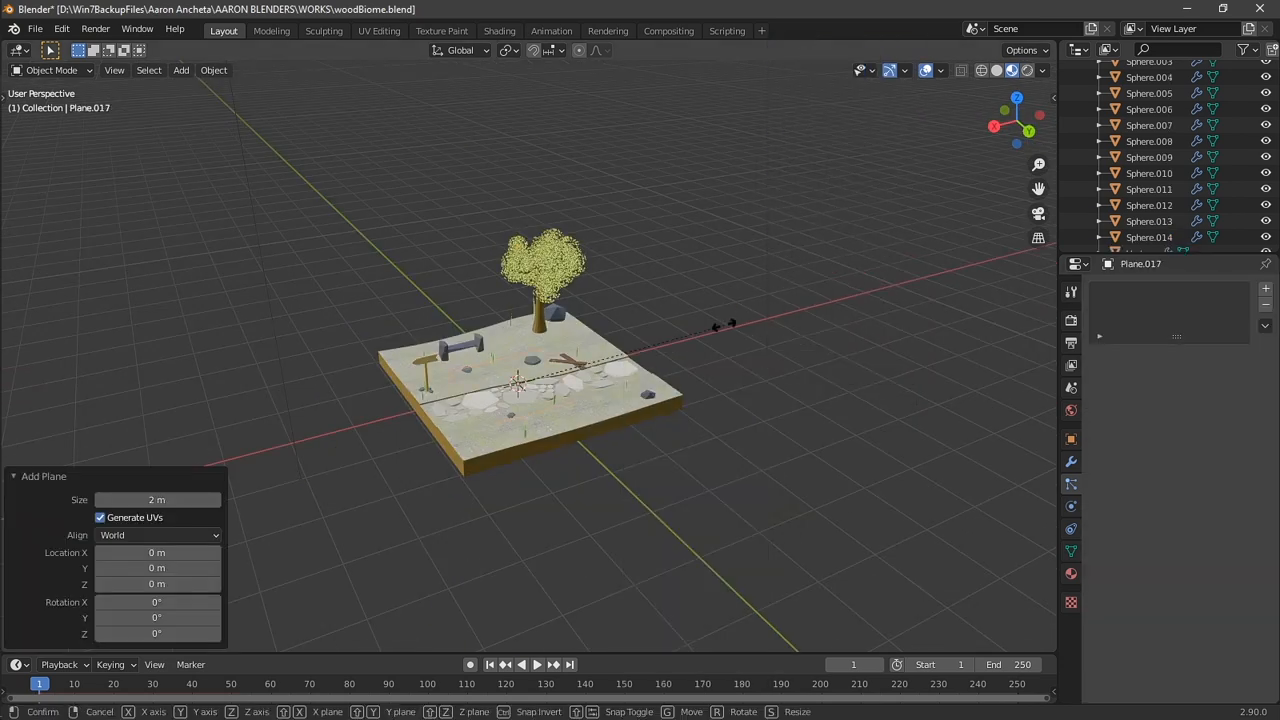
Scale up the orange backdrop plane and give the point light a warm tint
{"action": "key", "text": "s"}
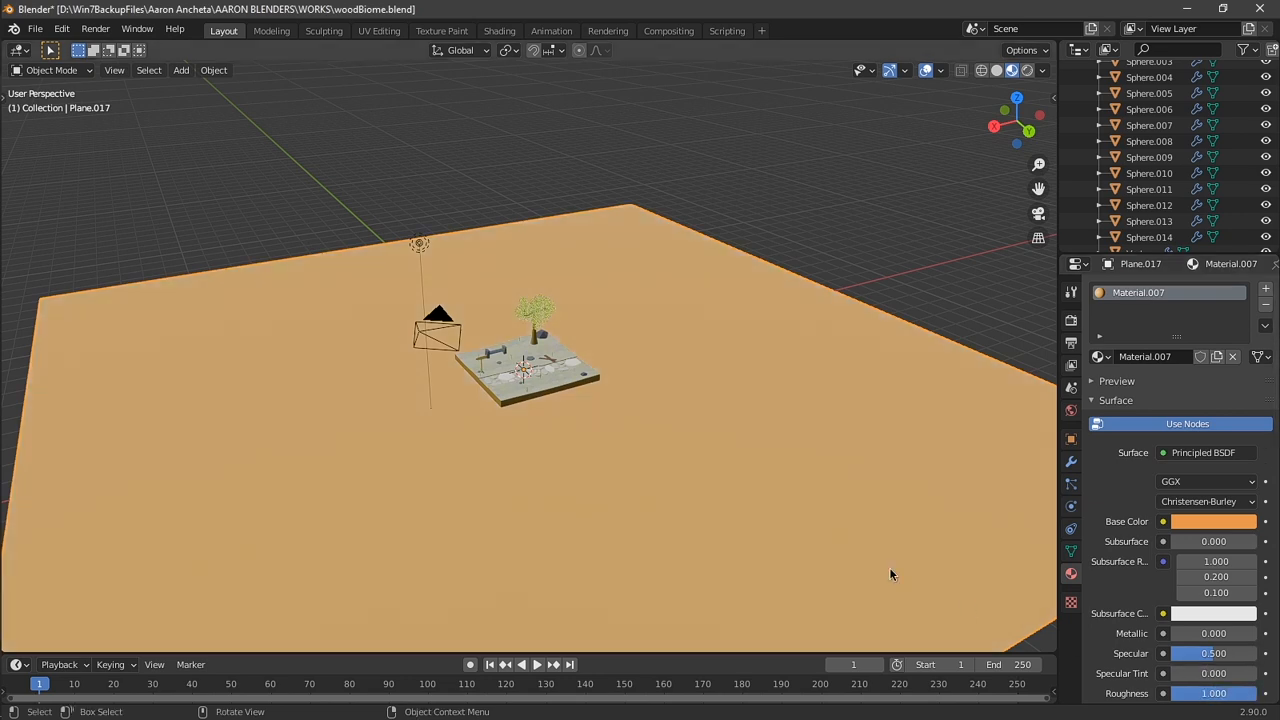
{"action": "left_click", "coordinate": [500, 30]}
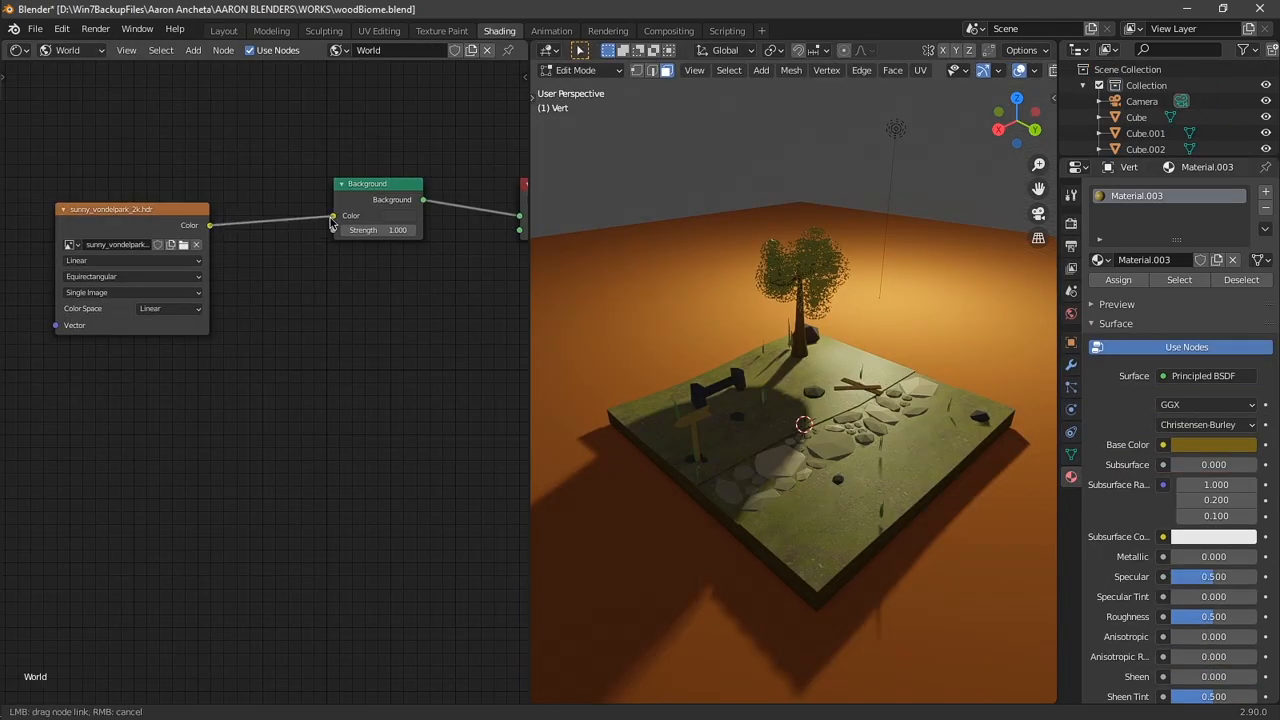
{"action": "left_click", "coordinate": [224, 30]}
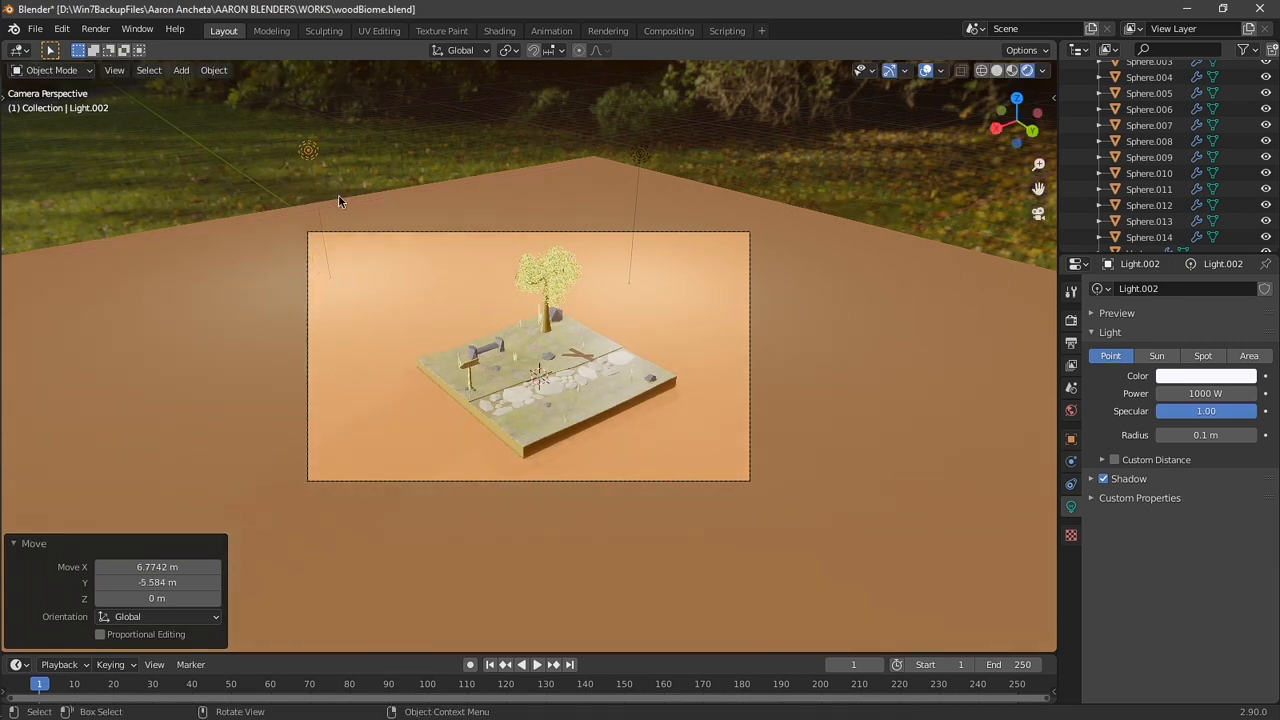
{"action": "left_click", "coordinate": [1204, 376]}
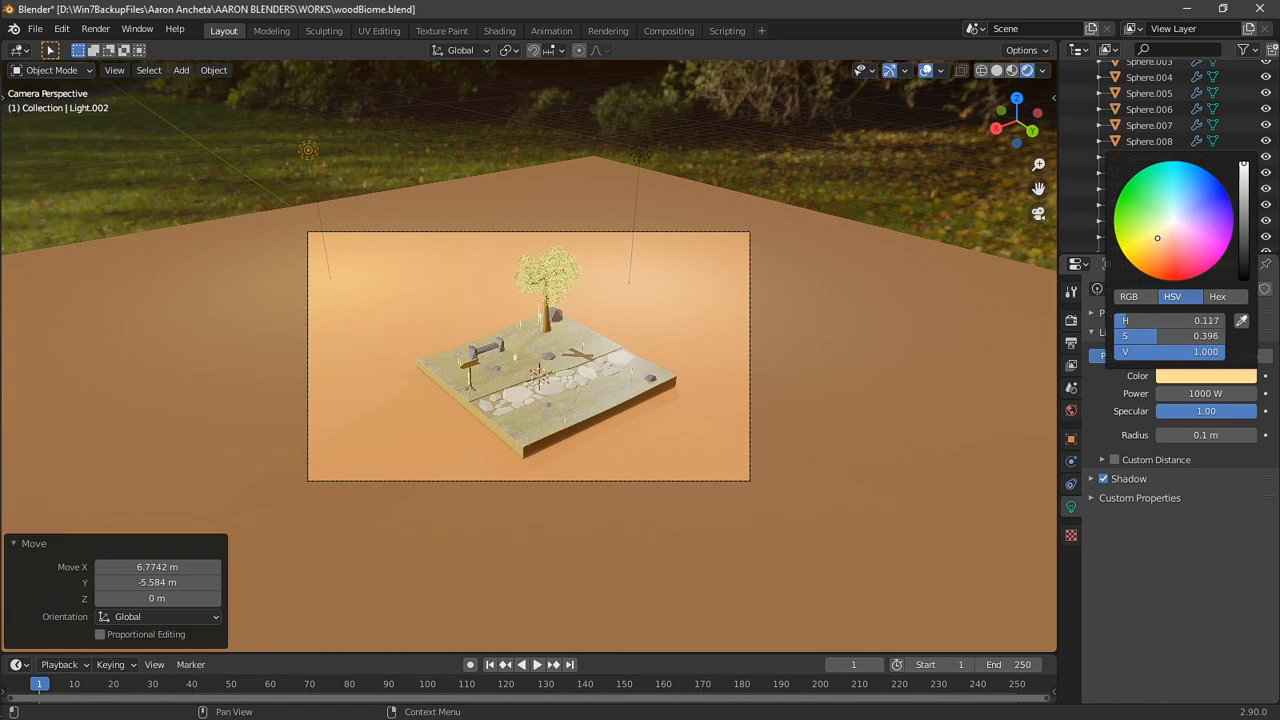